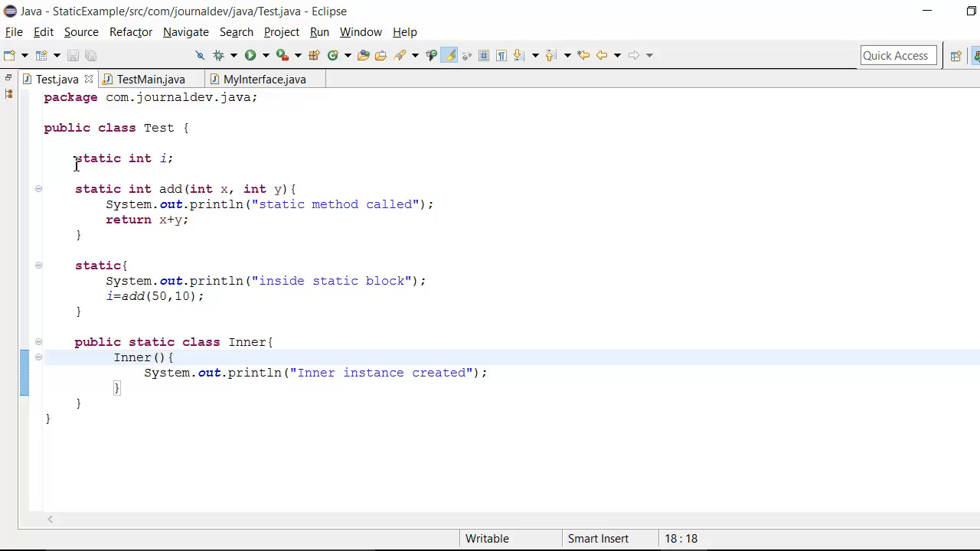
In Test.java, highlight the static field i, the add method uses and the static Inner class.
{"action": "left_click", "coordinate": [84, 159]}
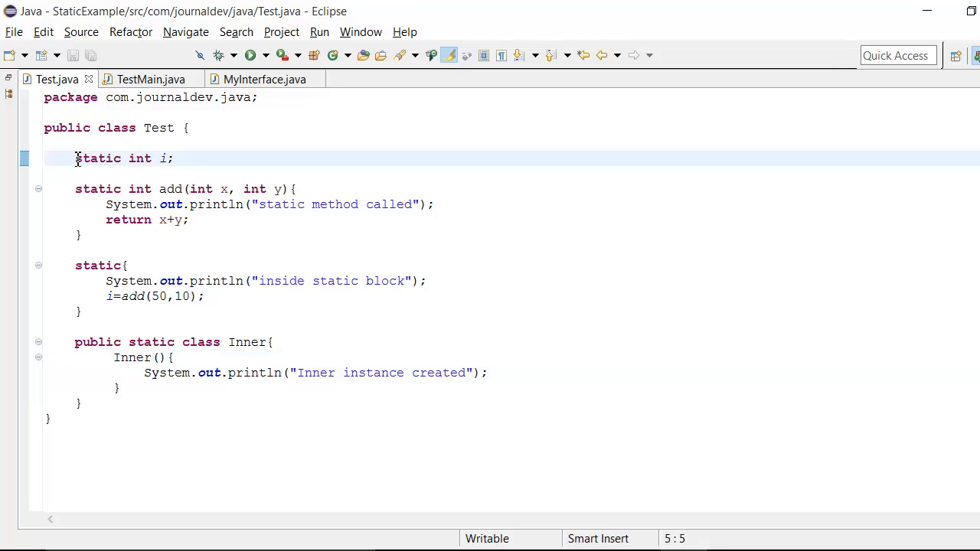
{"action": "left_click_drag", "start_coordinate": [75, 159], "coordinate": [153, 158]}
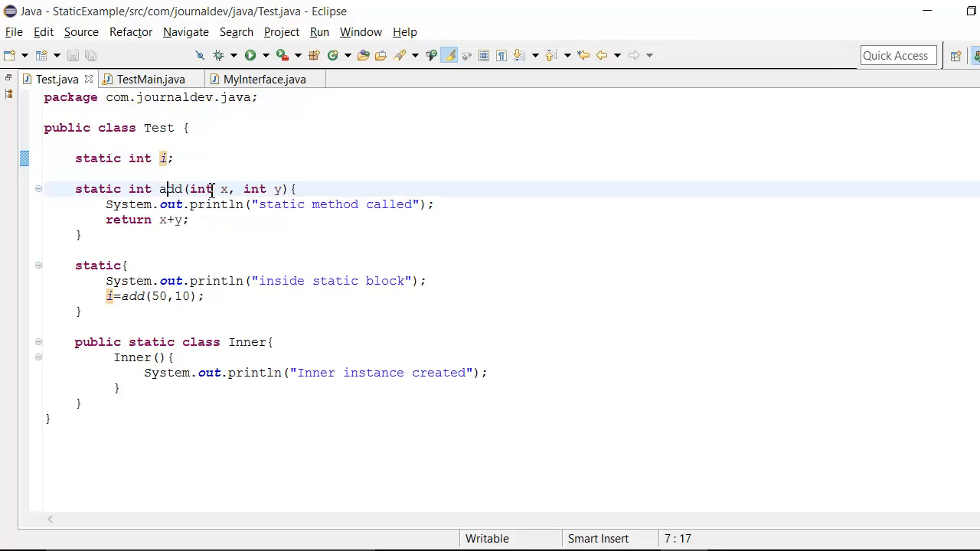
{"action": "mouse_move", "coordinate": [278, 189]}
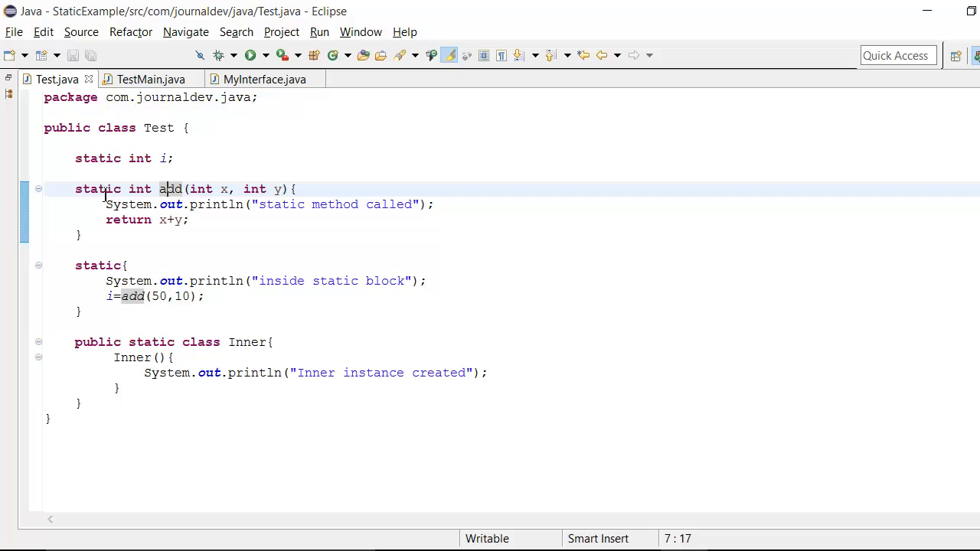
{"action": "left_click", "coordinate": [130, 266]}
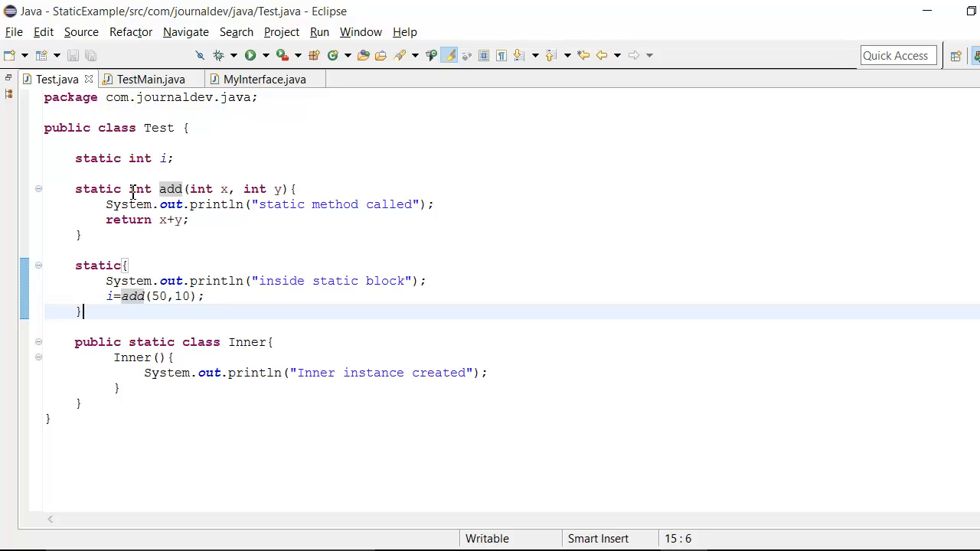
{"action": "mouse_move", "coordinate": [75, 343]}
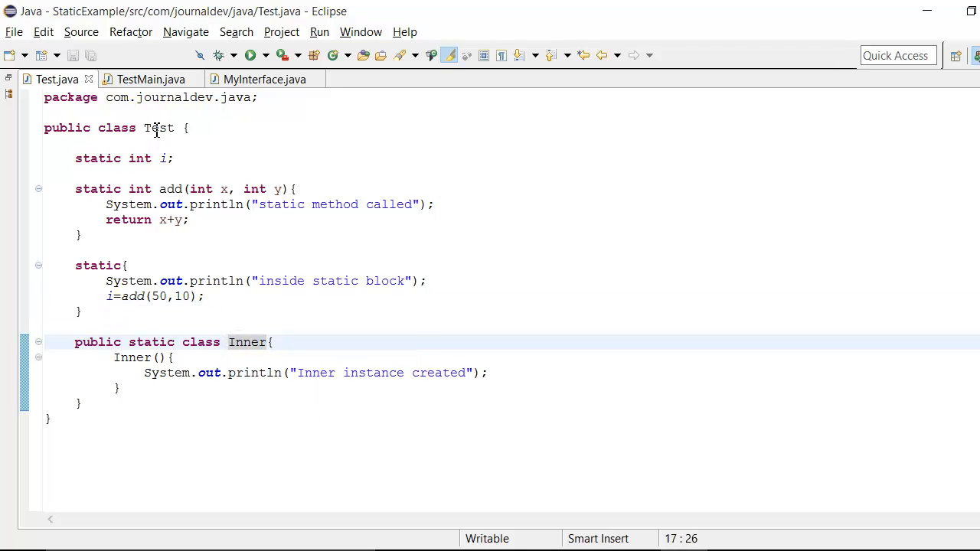
{"action": "double_click", "coordinate": [151, 343]}
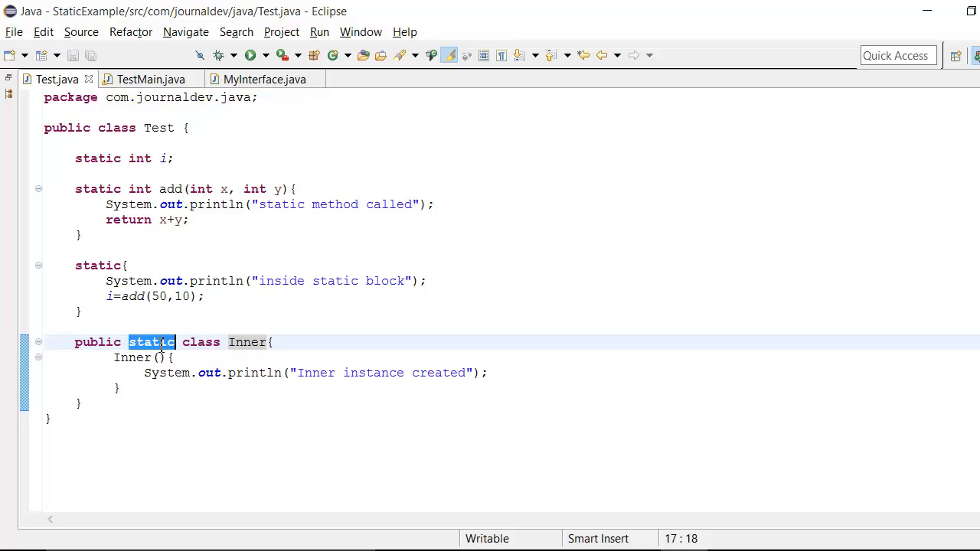
{"action": "left_click", "coordinate": [163, 342]}
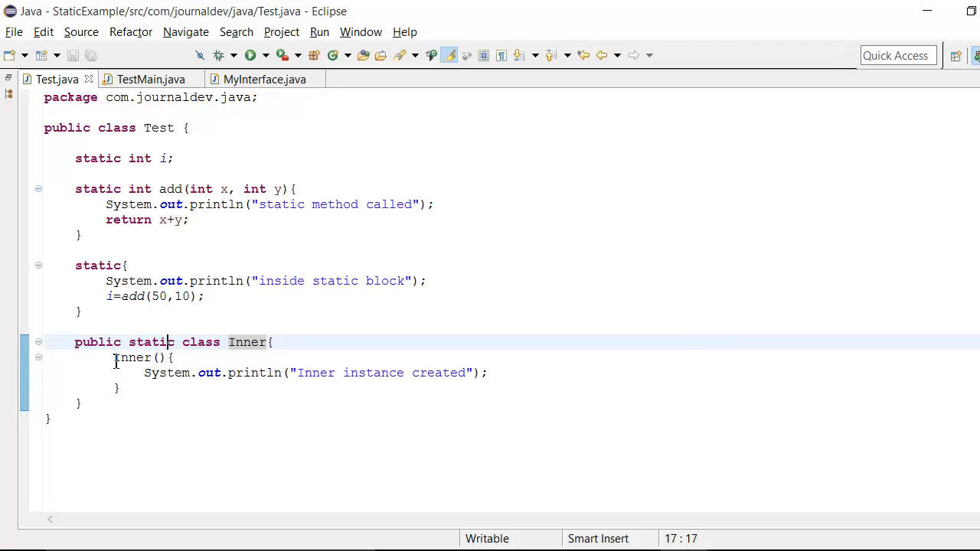
{"action": "left_click_drag", "start_coordinate": [113, 358], "coordinate": [130, 388]}
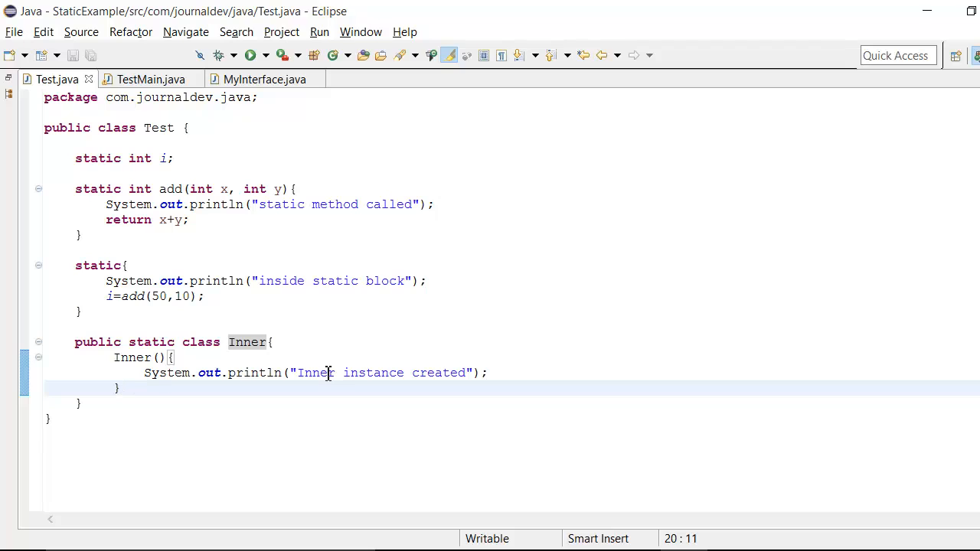
{"action": "mouse_move", "coordinate": [199, 233]}
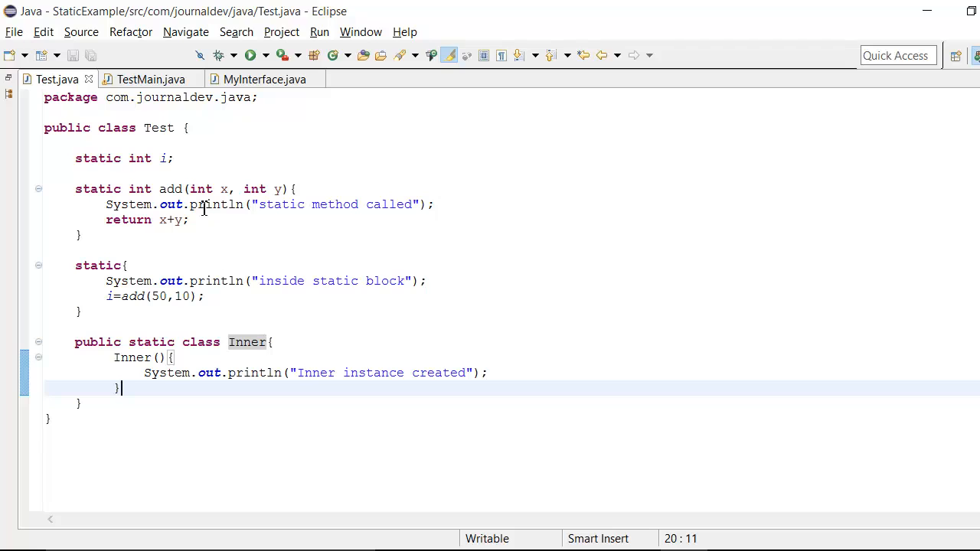
Open TestMain.java and highlight main's Test.add call and Test.Inner creation line.
{"action": "left_click", "coordinate": [150, 79]}
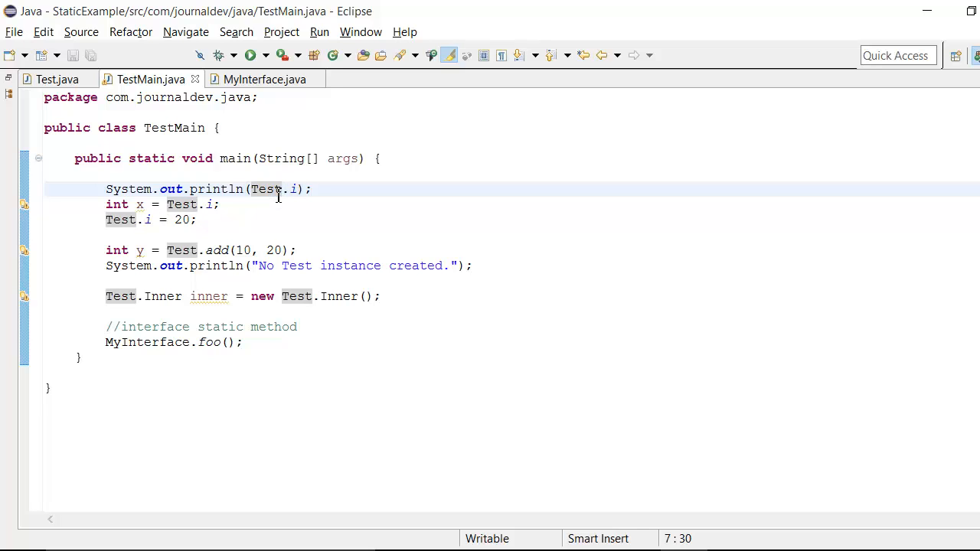
{"action": "mouse_move", "coordinate": [294, 189]}
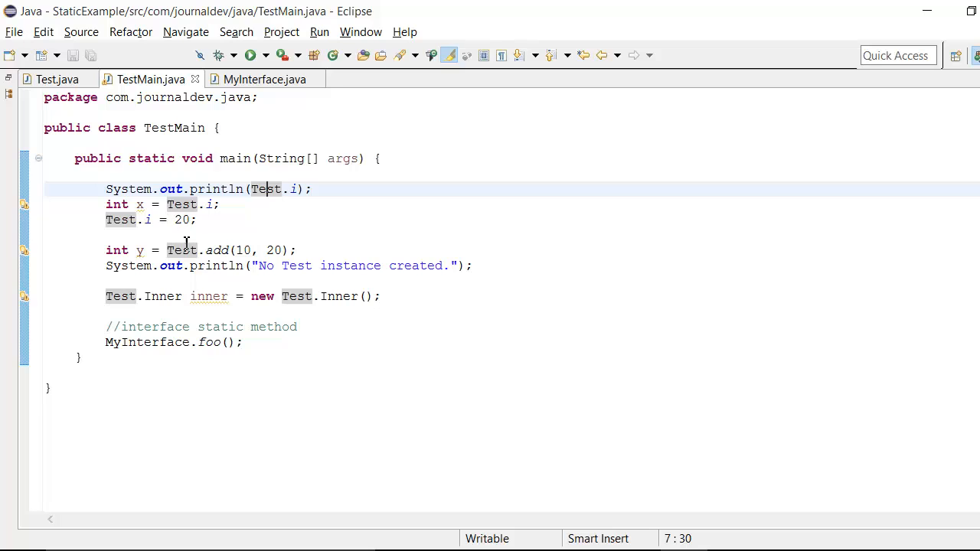
{"action": "double_click", "coordinate": [184, 250]}
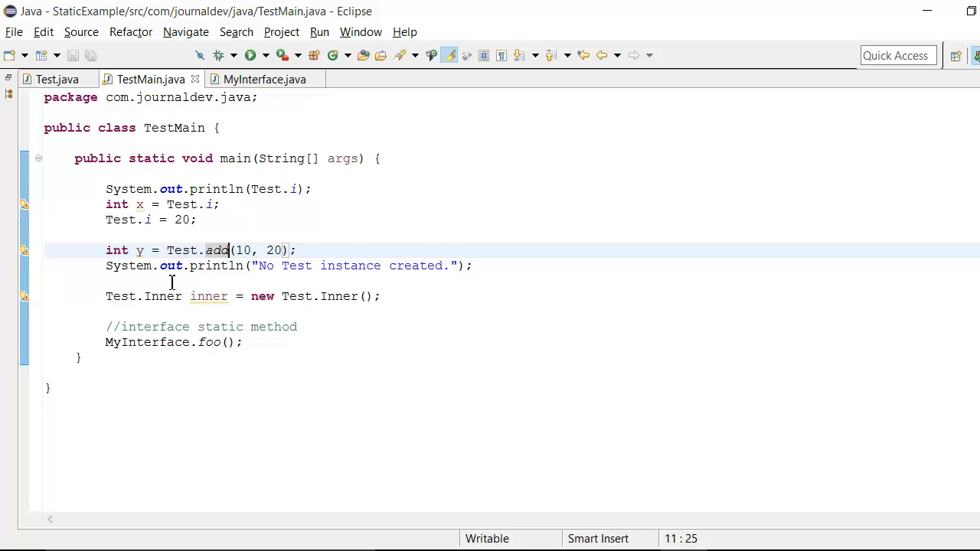
{"action": "left_click", "coordinate": [143, 297]}
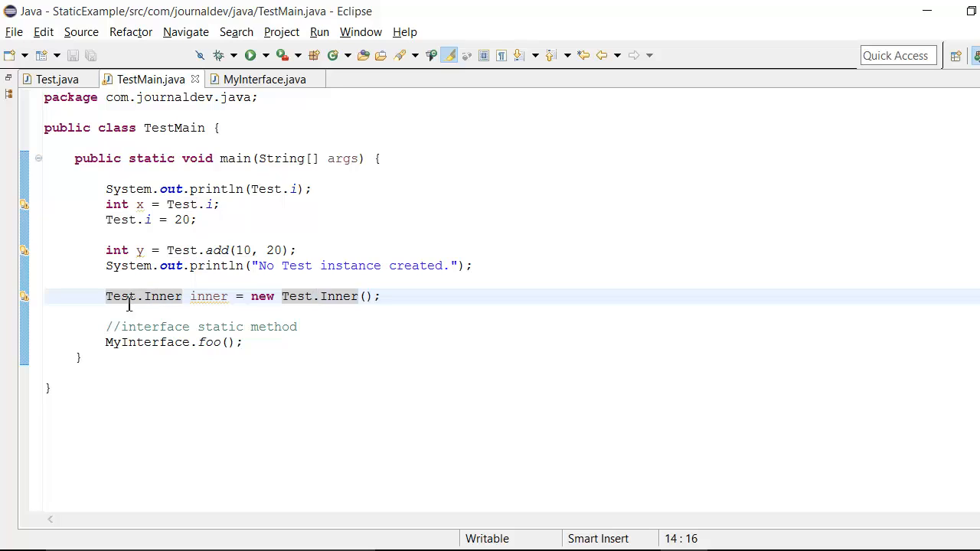
{"action": "mouse_move", "coordinate": [121, 297]}
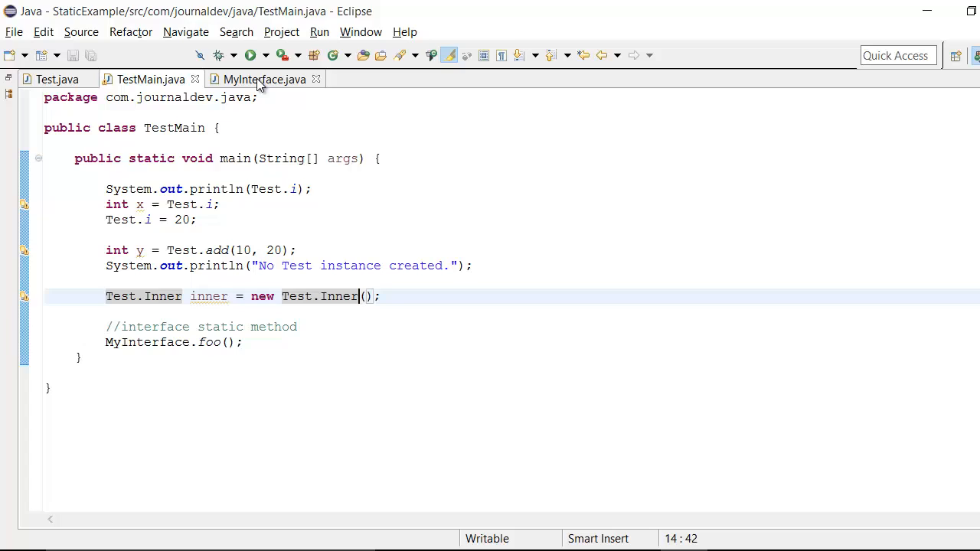
Show MyInterface.java with its static foo method printing "interface static method".
{"action": "left_click", "coordinate": [264, 79]}
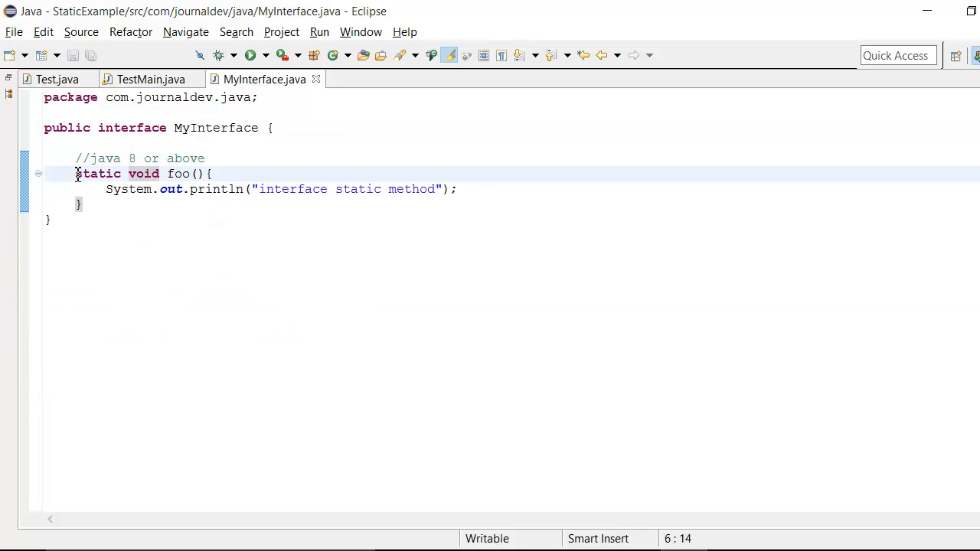
{"action": "mouse_move", "coordinate": [176, 174]}
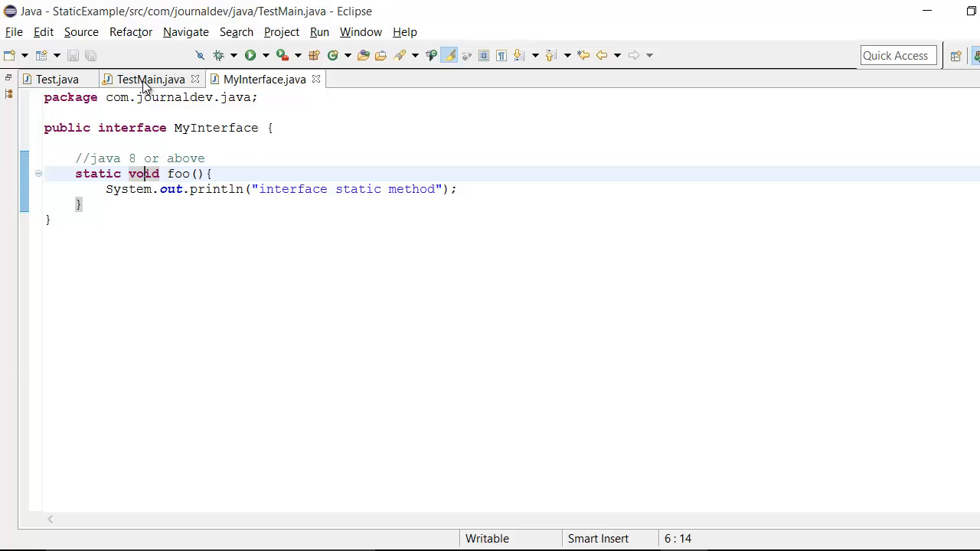
Back in TestMain.java, point out the MyInterface.foo call and bring up the editor's context menu.
{"action": "left_click", "coordinate": [151, 79]}
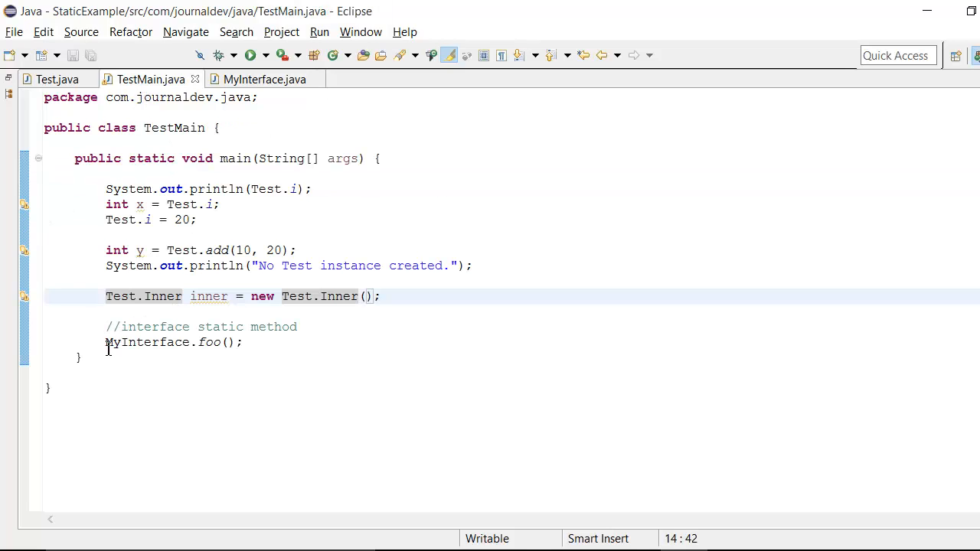
{"action": "left_click", "coordinate": [128, 342]}
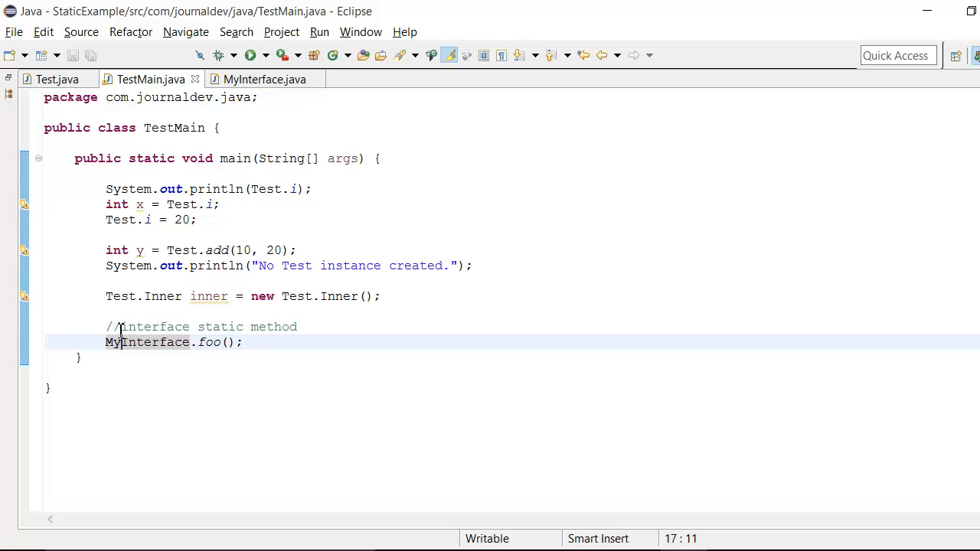
{"action": "mouse_move", "coordinate": [371, 294]}
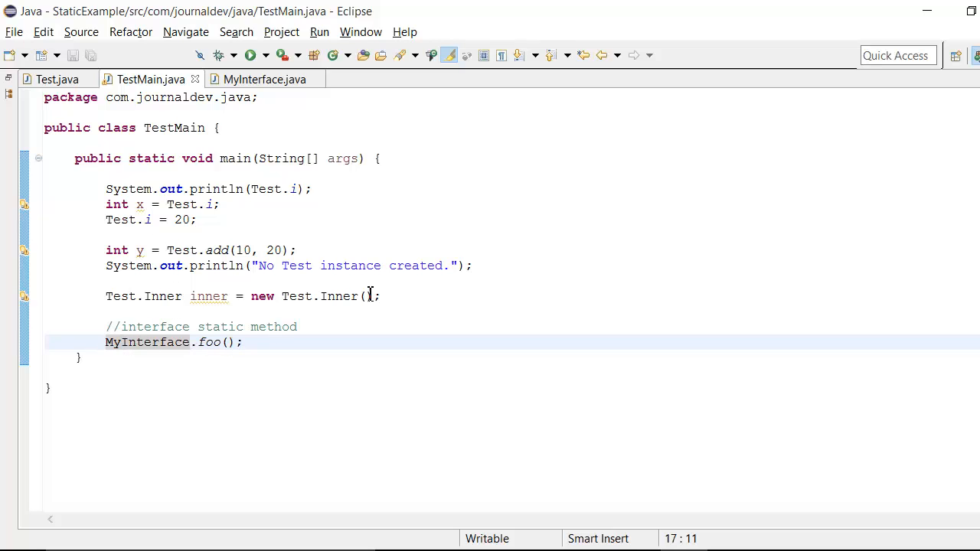
{"action": "left_click", "coordinate": [197, 220]}
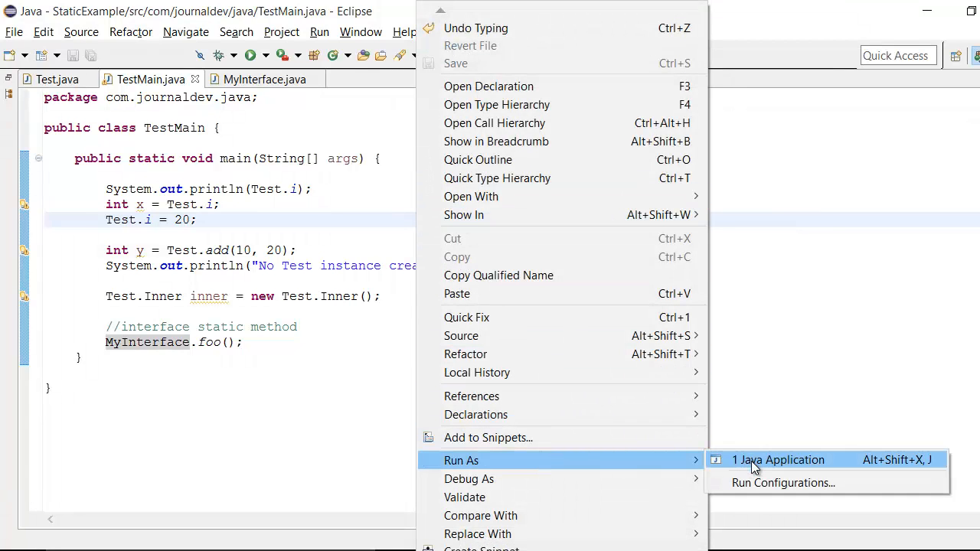
Run TestMain as a Java application, then show Test.java's add call in the static block.
{"action": "left_click", "coordinate": [777, 459]}
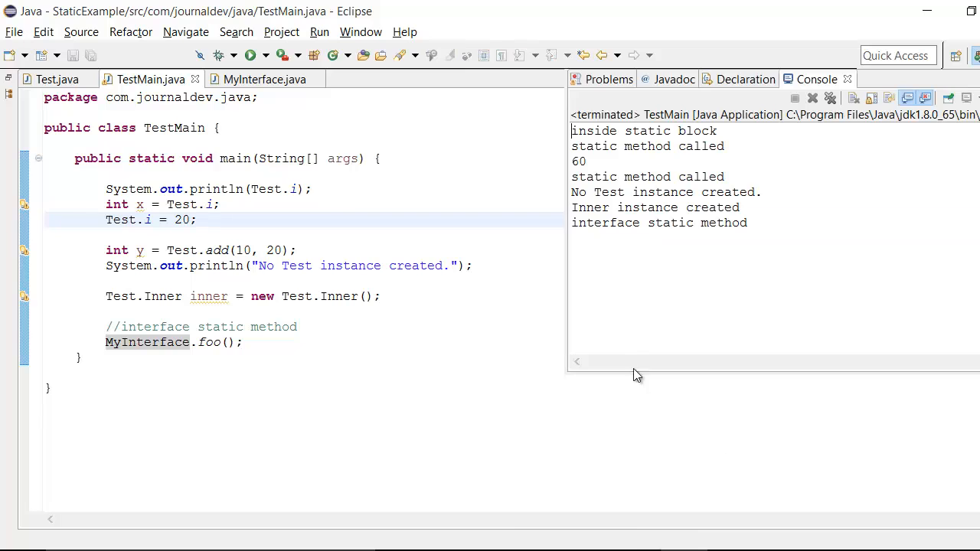
{"action": "mouse_move", "coordinate": [607, 145]}
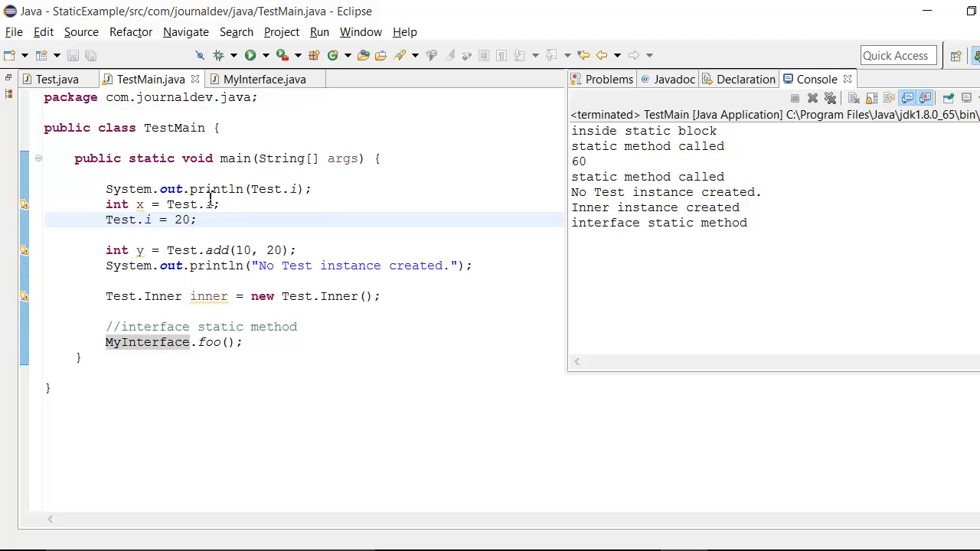
{"action": "mouse_move", "coordinate": [274, 193]}
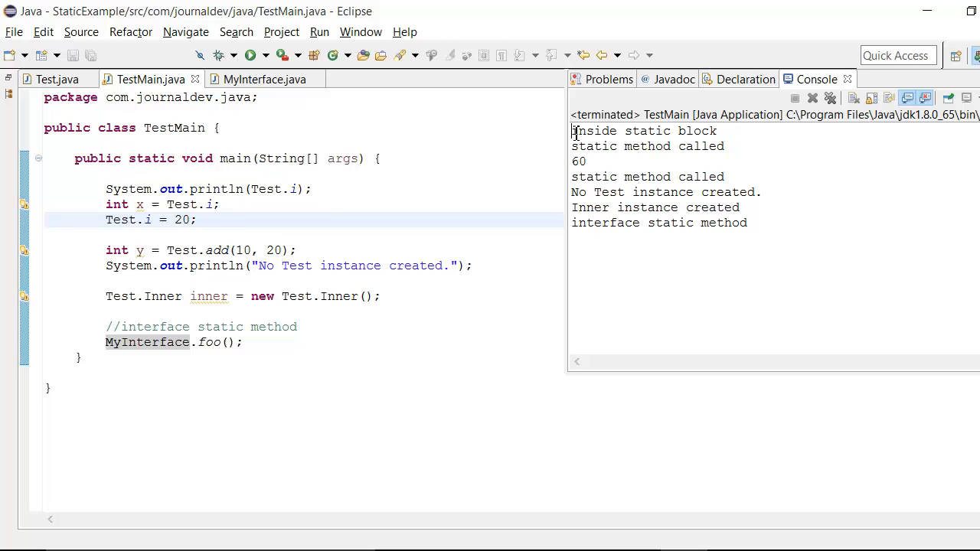
{"action": "mouse_move", "coordinate": [586, 132]}
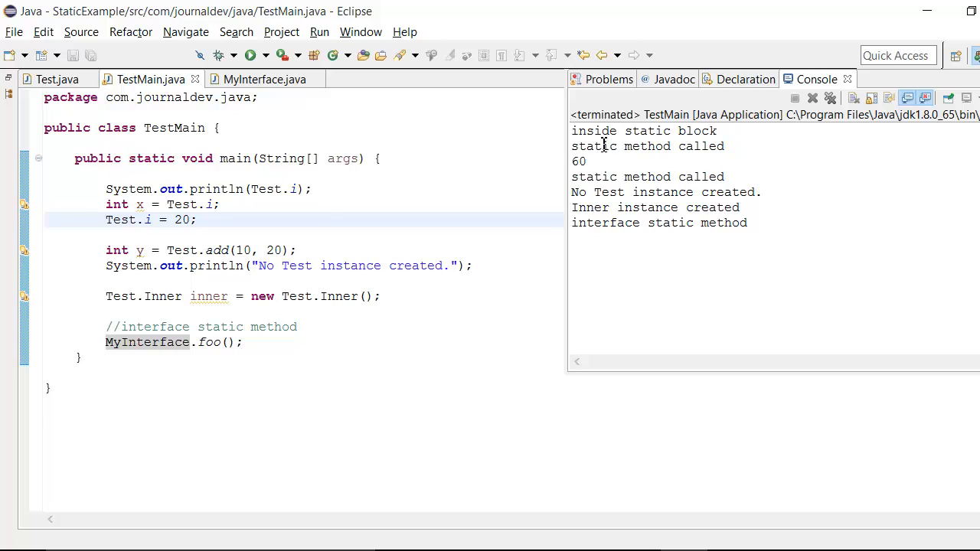
{"action": "left_click", "coordinate": [49, 78]}
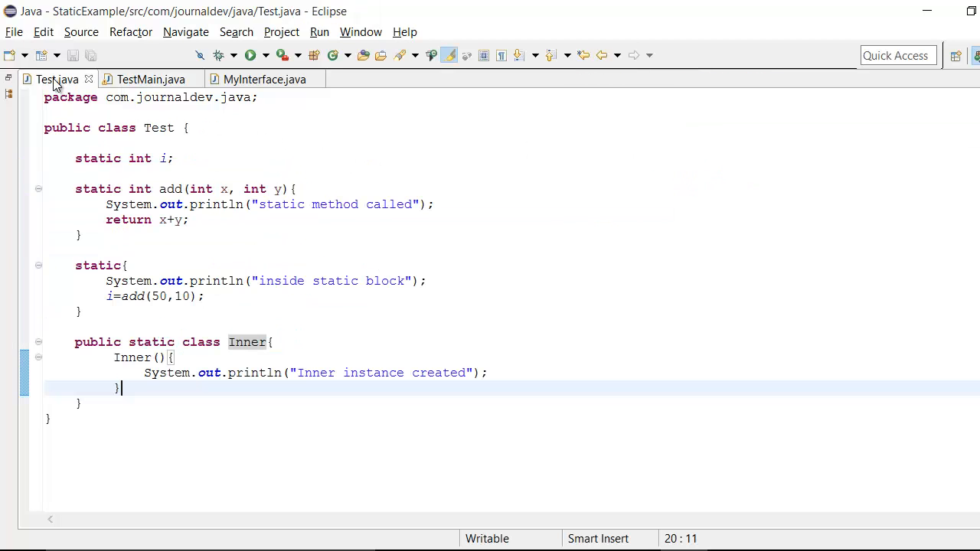
{"action": "left_click", "coordinate": [130, 265]}
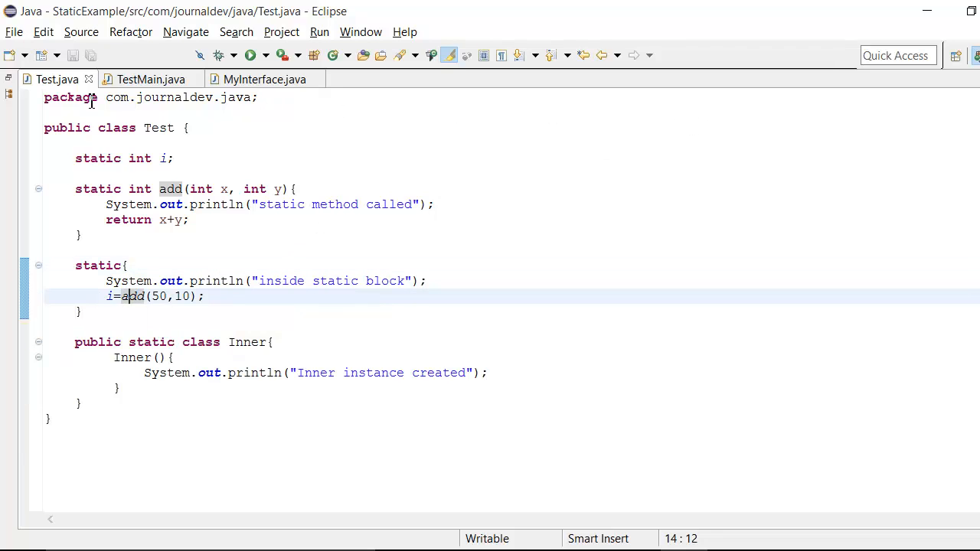
Restore the full layout and match the first "static method called" line to add's print.
{"action": "left_click", "coordinate": [252, 55]}
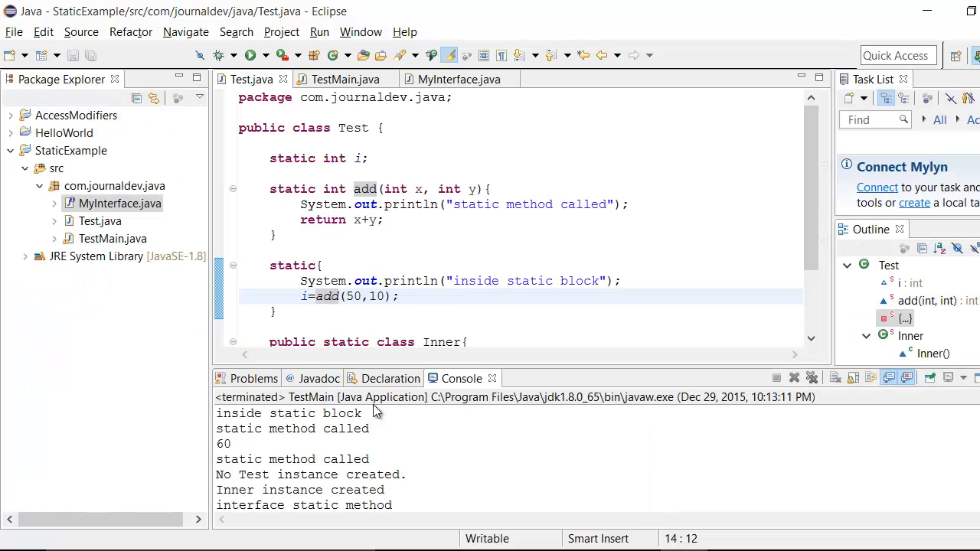
{"action": "double_click", "coordinate": [293, 428]}
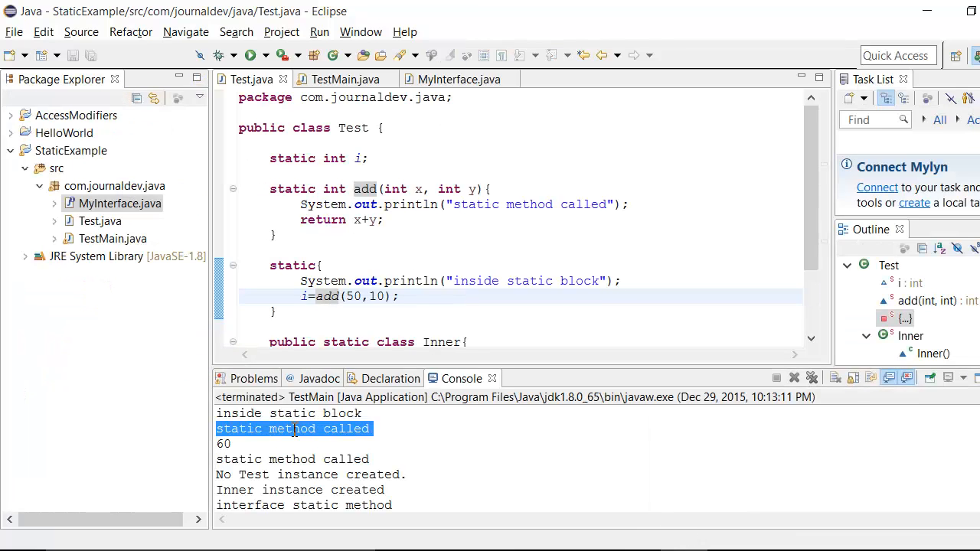
{"action": "left_click", "coordinate": [513, 221]}
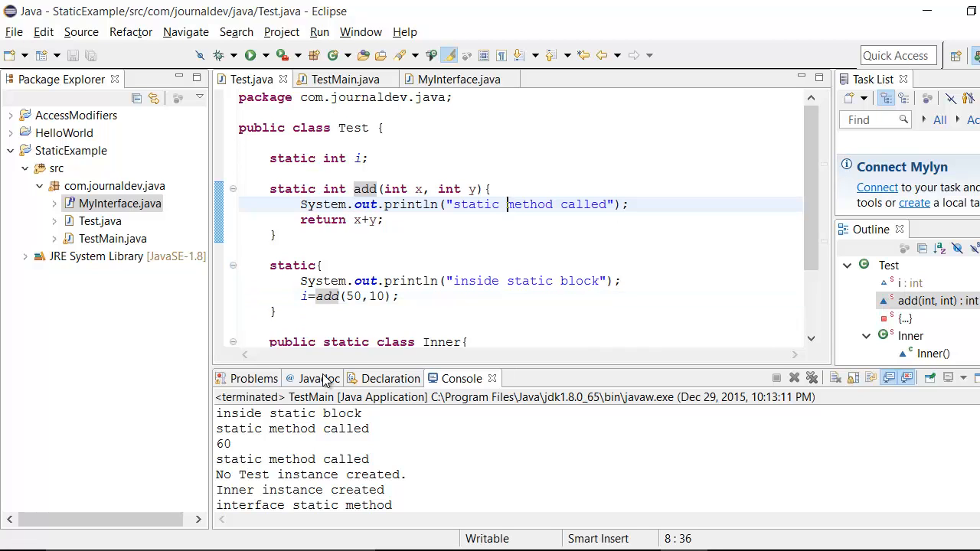
Trace main's Test.i print and the second "static method called" line to TestMain's statements.
{"action": "left_click", "coordinate": [345, 79]}
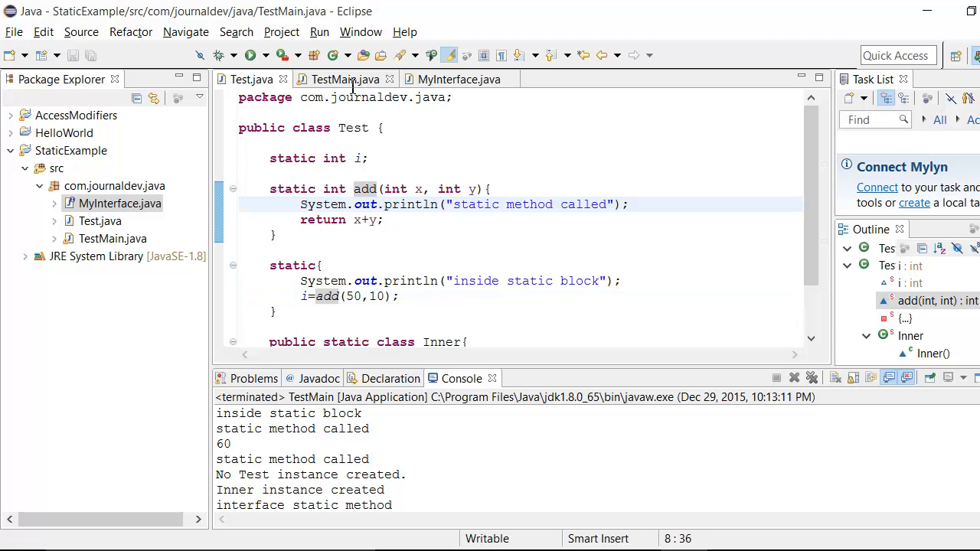
{"action": "left_click", "coordinate": [344, 79]}
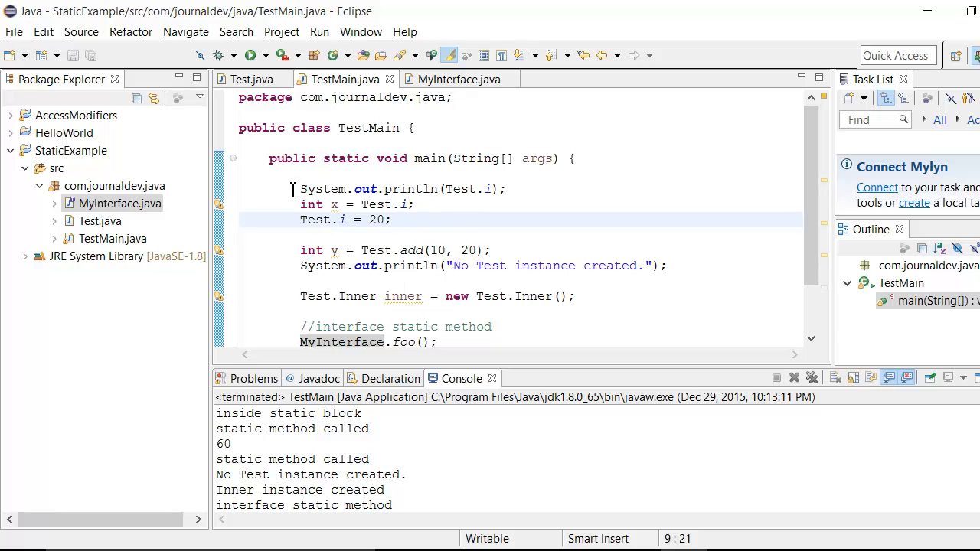
{"action": "left_click", "coordinate": [506, 189]}
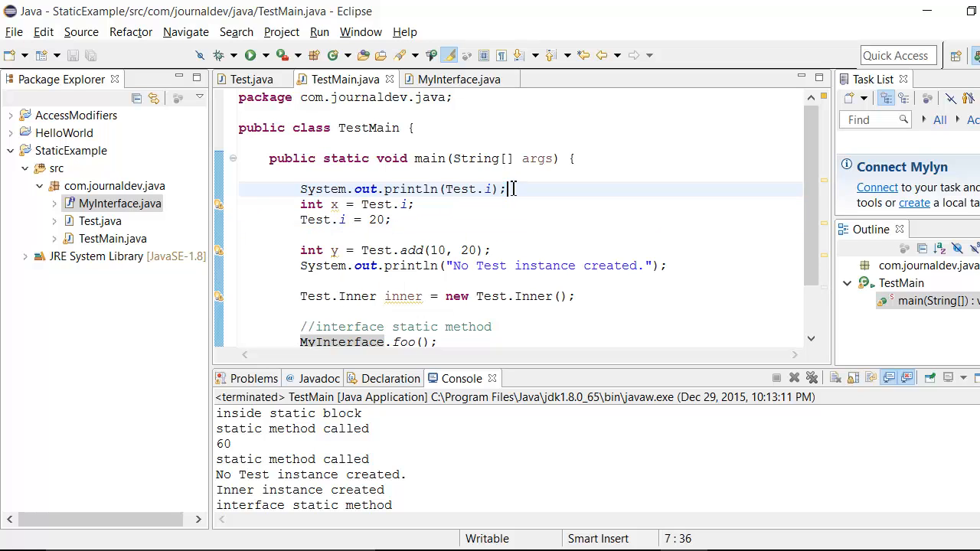
{"action": "left_click", "coordinate": [251, 79]}
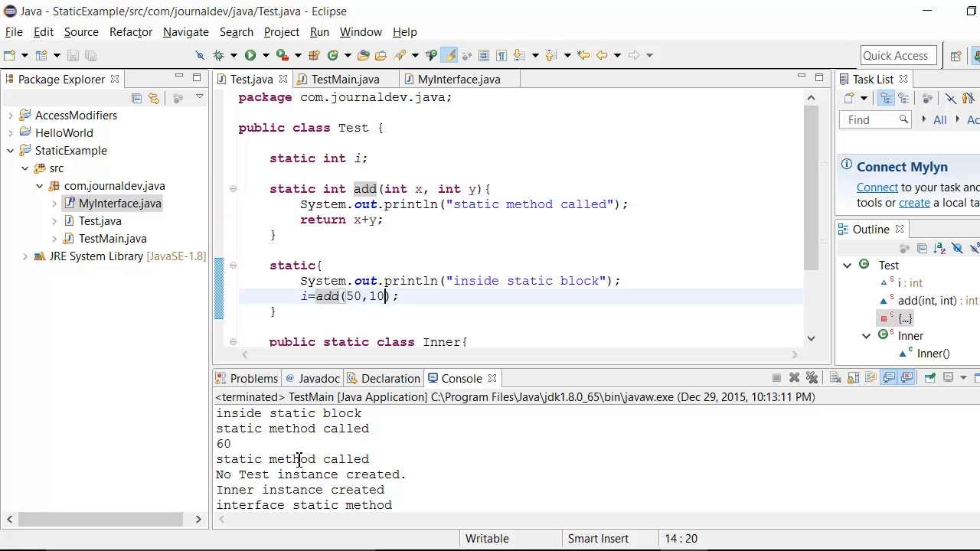
{"action": "left_click", "coordinate": [344, 79]}
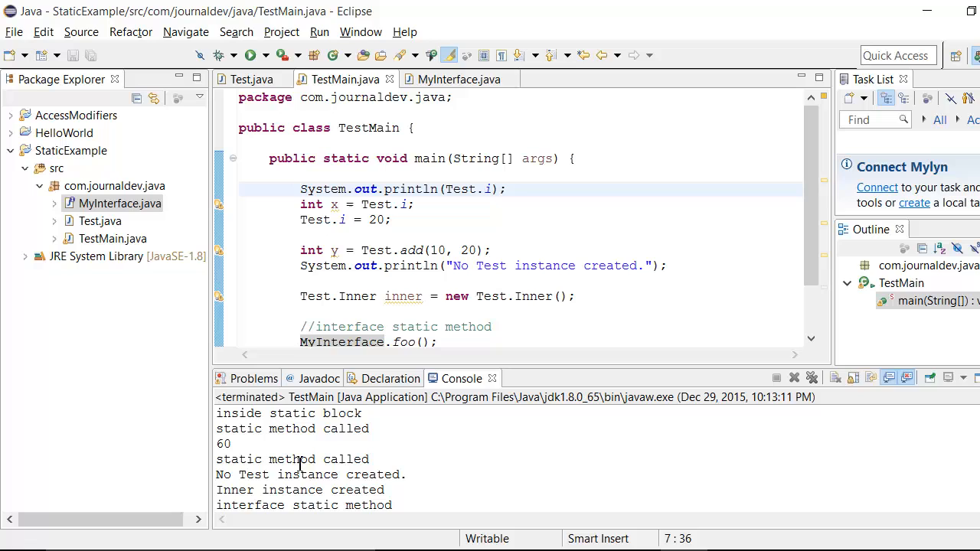
{"action": "double_click", "coordinate": [291, 459]}
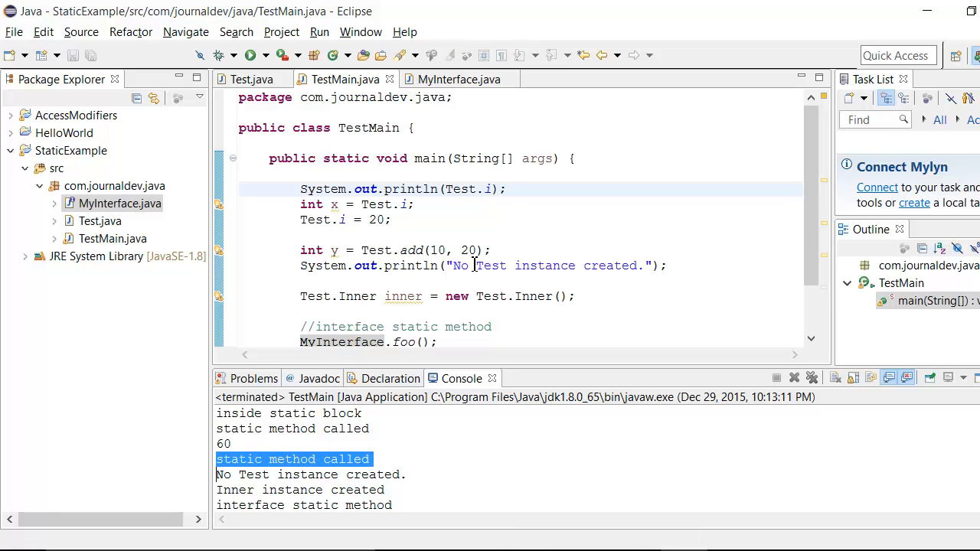
{"action": "left_click", "coordinate": [494, 266]}
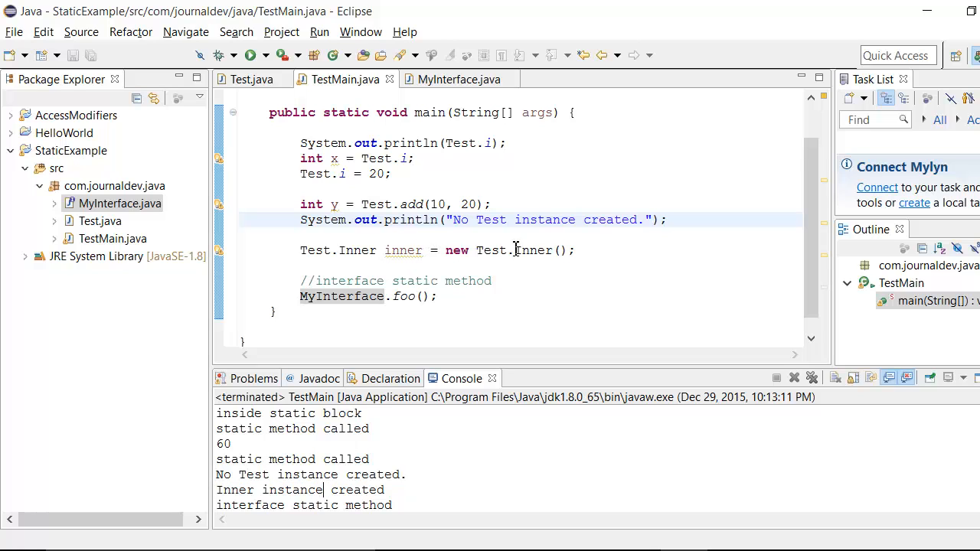
{"action": "mouse_move", "coordinate": [531, 251]}
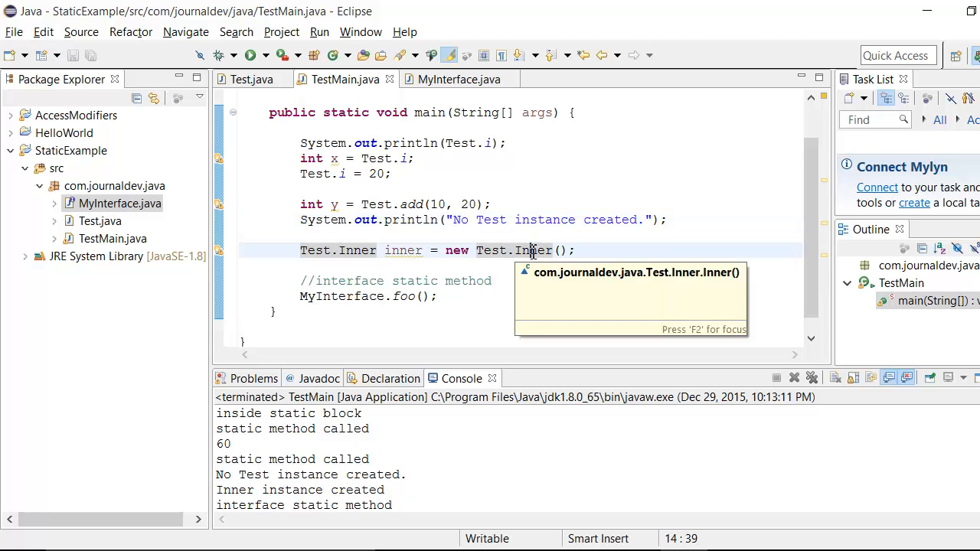
Scroll to Test's Inner class, view TestMain and MyInterface's foo, then return to Test.java.
{"action": "left_click", "coordinate": [249, 79]}
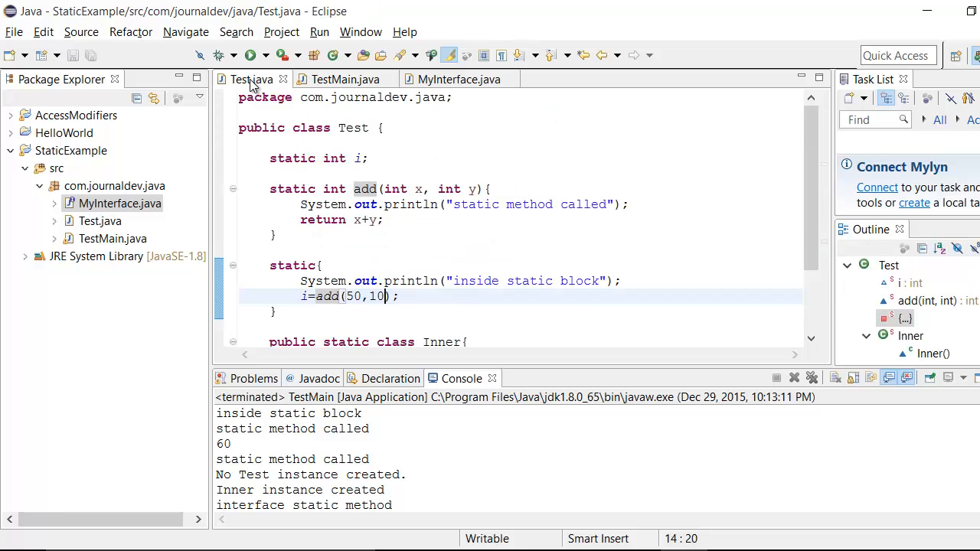
{"action": "scroll", "scroll_direction": "down", "scroll_amount": 3}
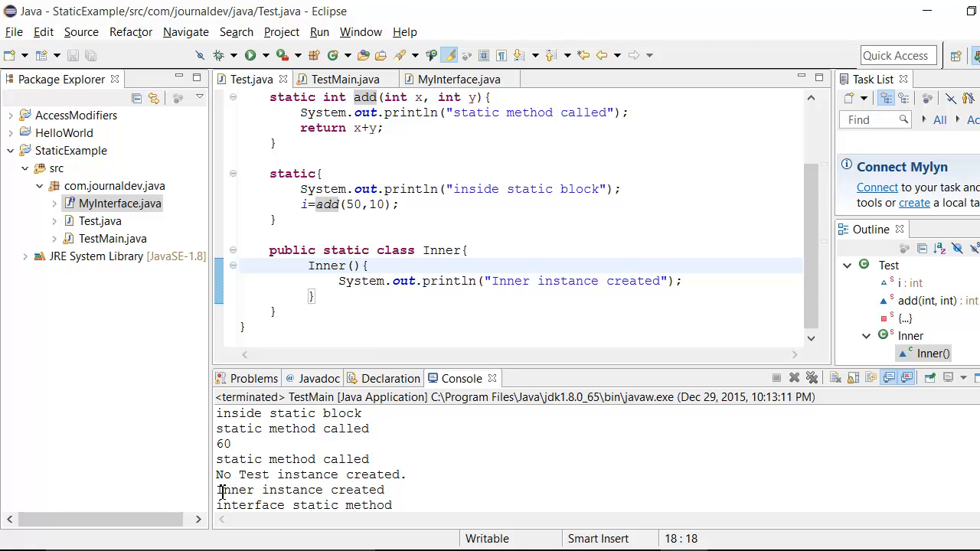
{"action": "mouse_move", "coordinate": [375, 492]}
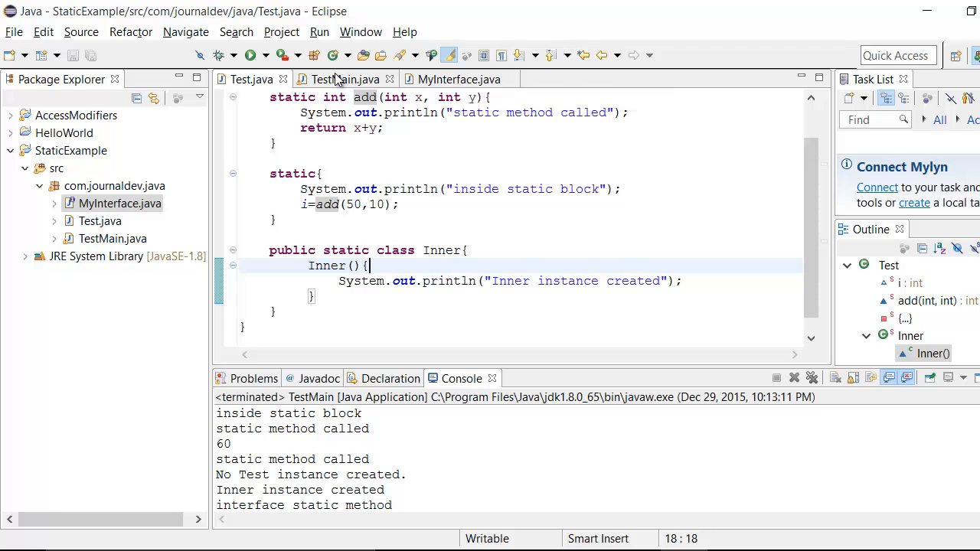
{"action": "left_click", "coordinate": [344, 79]}
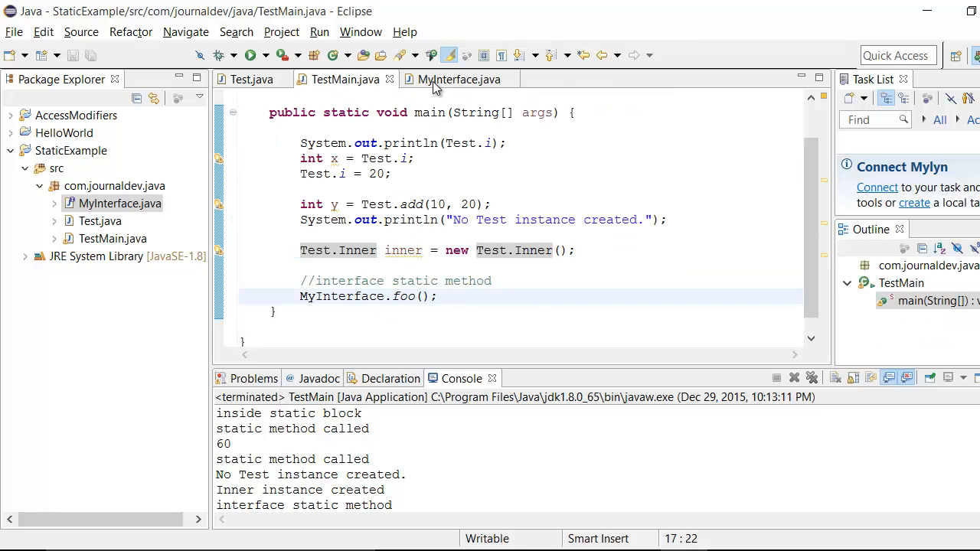
{"action": "left_click", "coordinate": [458, 79]}
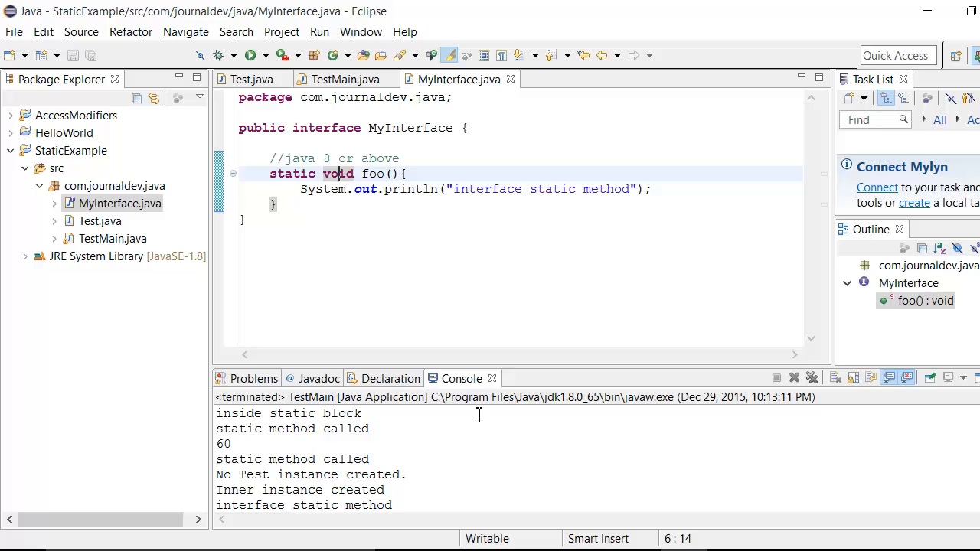
{"action": "left_click", "coordinate": [251, 79]}
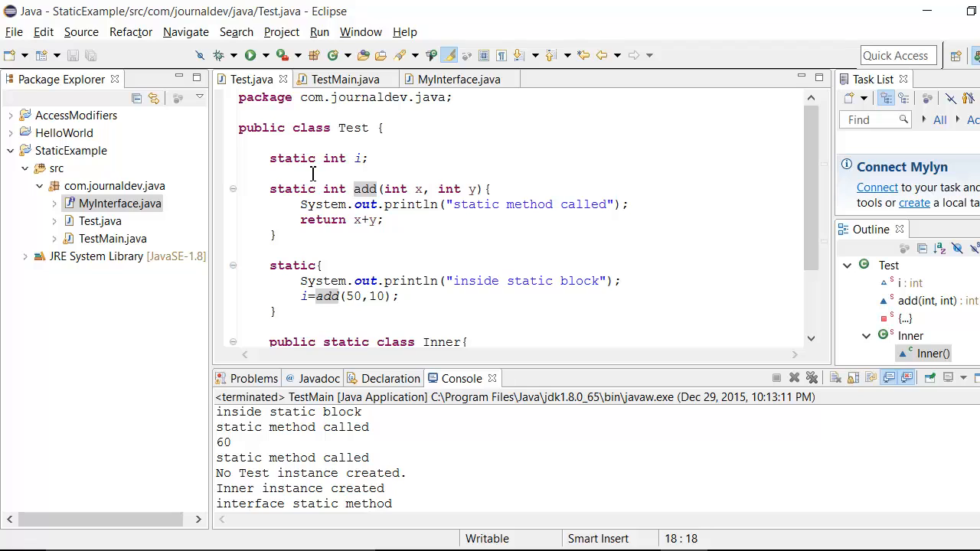
{"action": "mouse_move", "coordinate": [271, 158]}
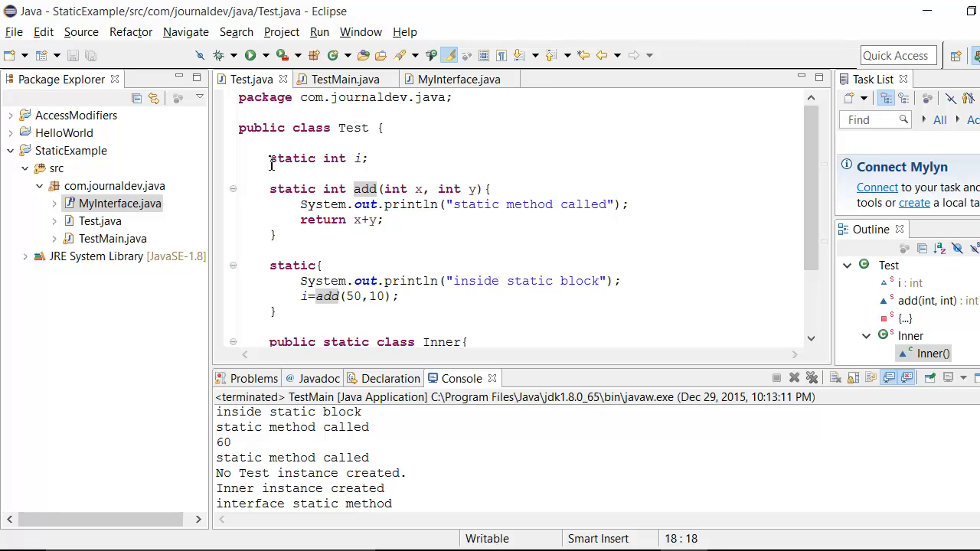
Point out Test's static int i declaration and scroll down past the add method.
{"action": "left_click", "coordinate": [273, 174]}
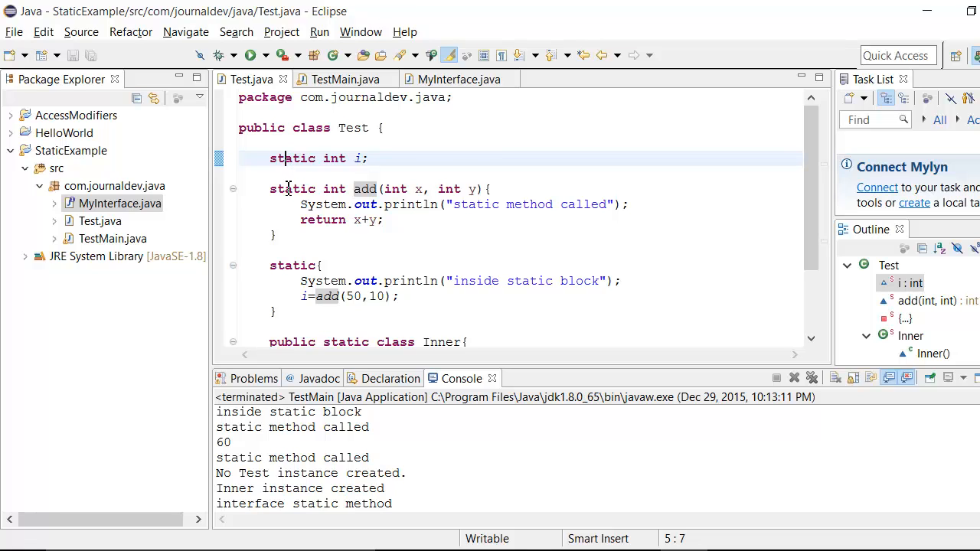
{"action": "mouse_move", "coordinate": [365, 189]}
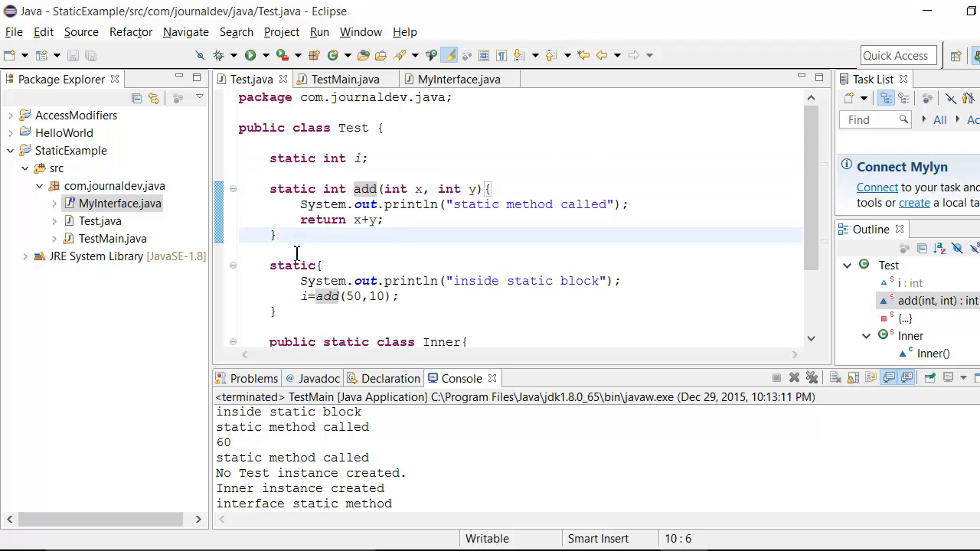
{"action": "scroll", "scroll_direction": "down", "scroll_amount": 3}
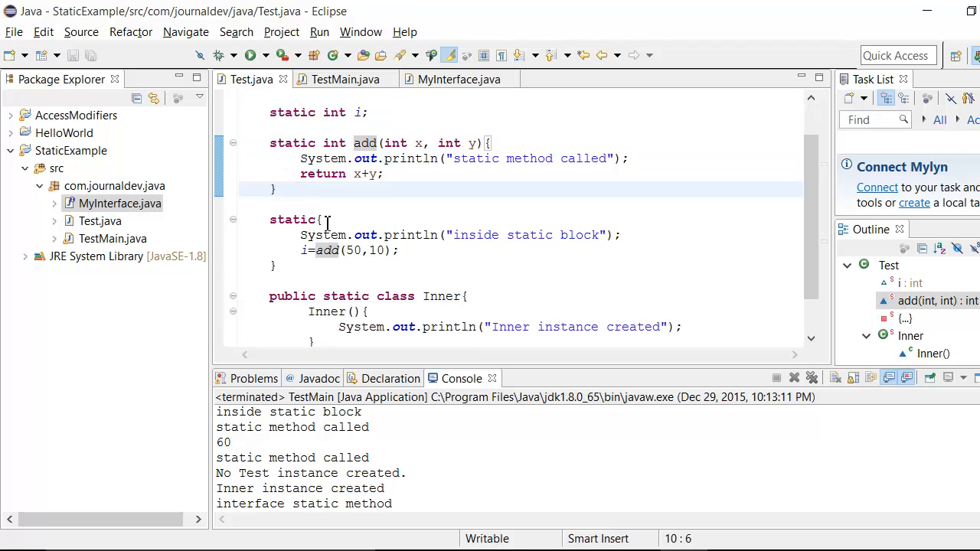